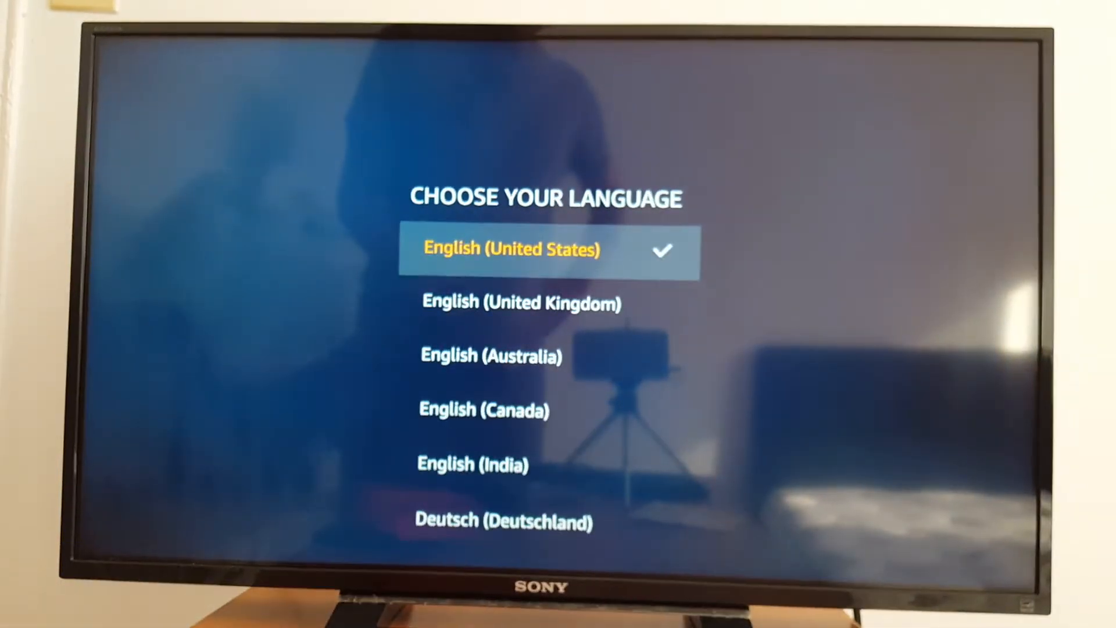
Choose English (United States) and join the home Wi-Fi network with its password.
click(548, 251)
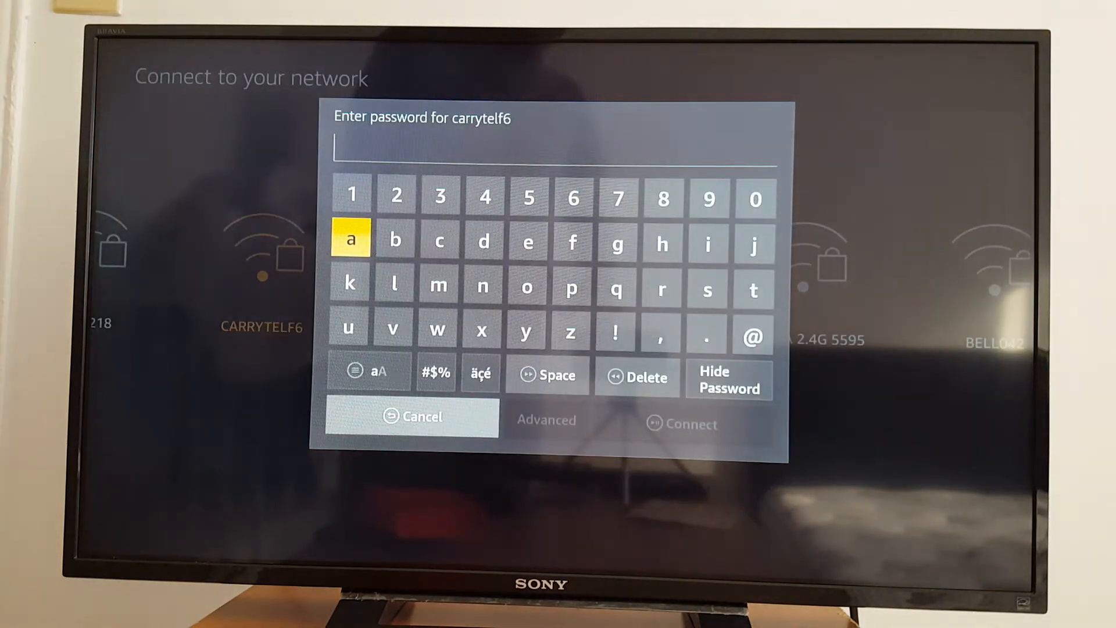
click(689, 424)
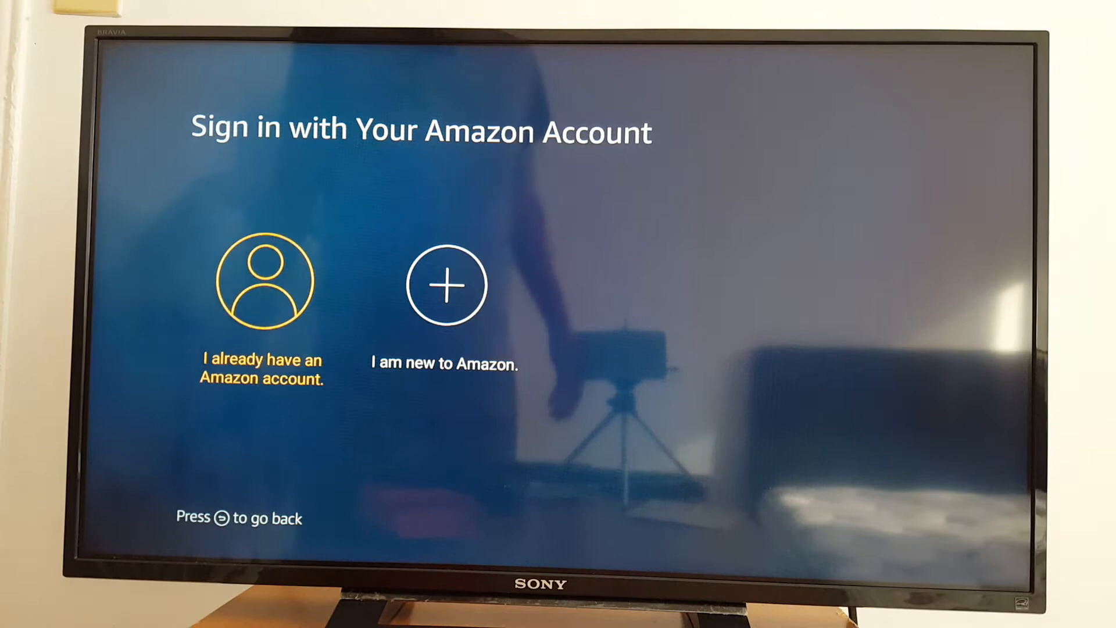
Sign in with the existing Amazon account's email and password.
click(261, 281)
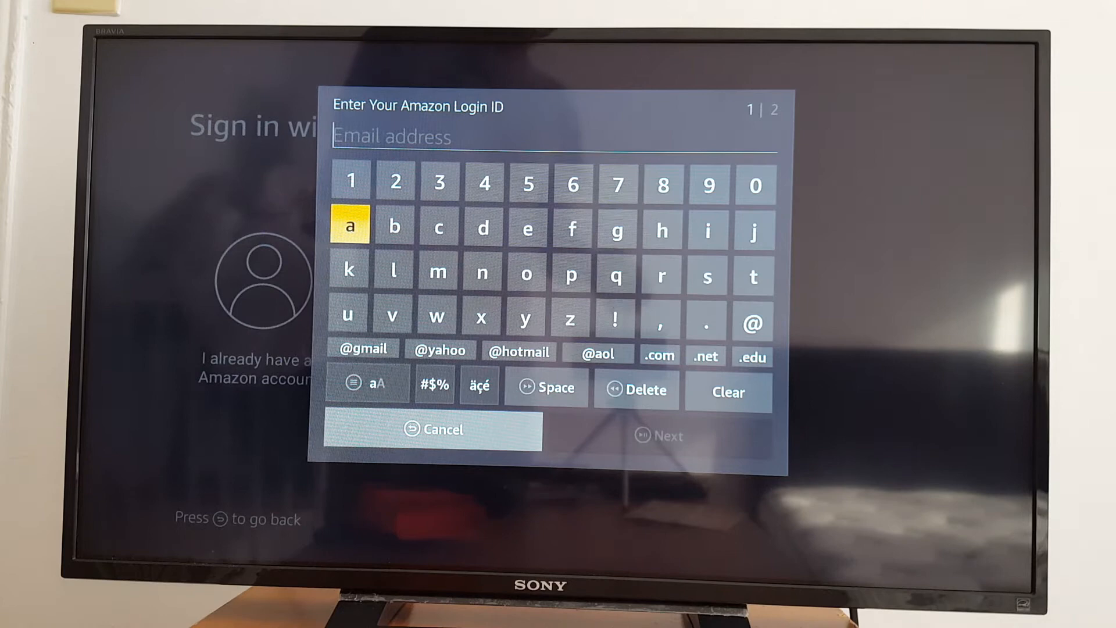
click(657, 434)
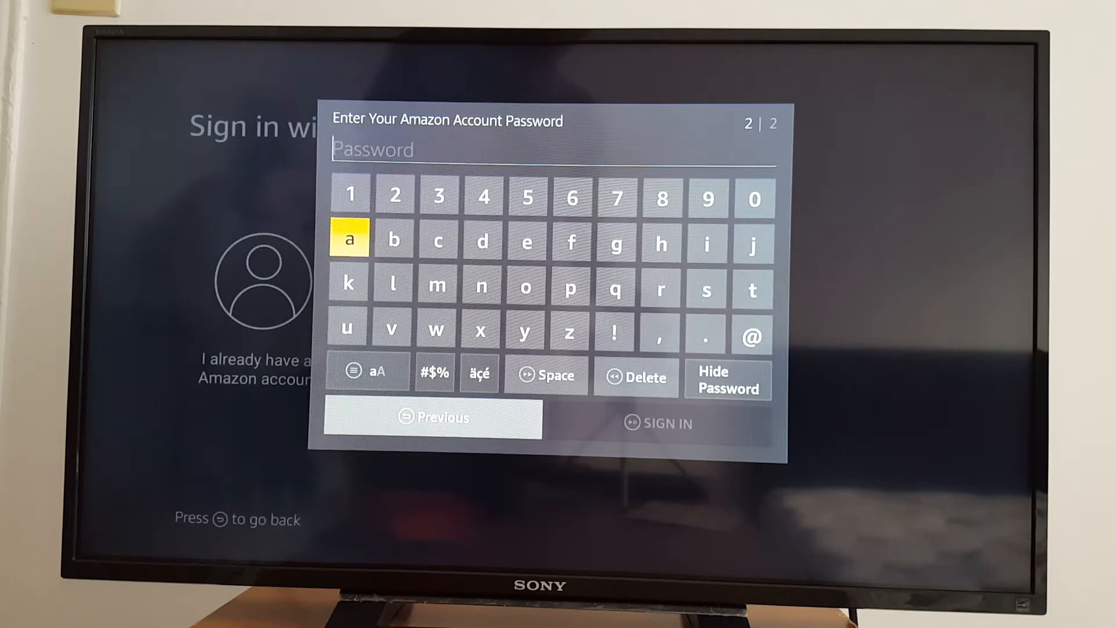
click(666, 423)
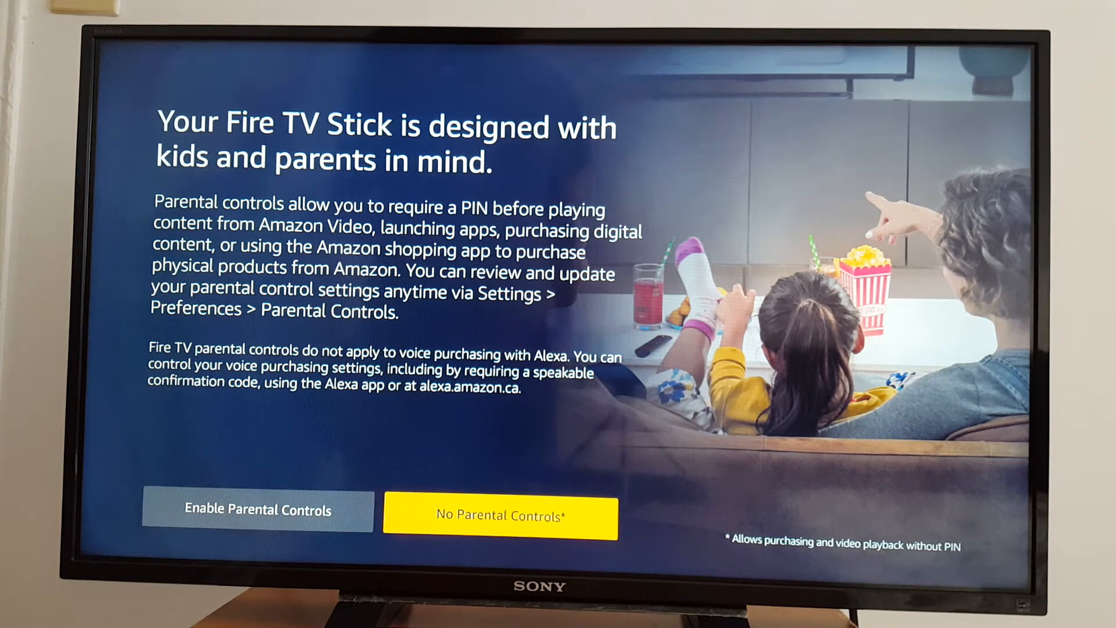
Choose 'No Parental Controls' to skip parental controls.
click(499, 515)
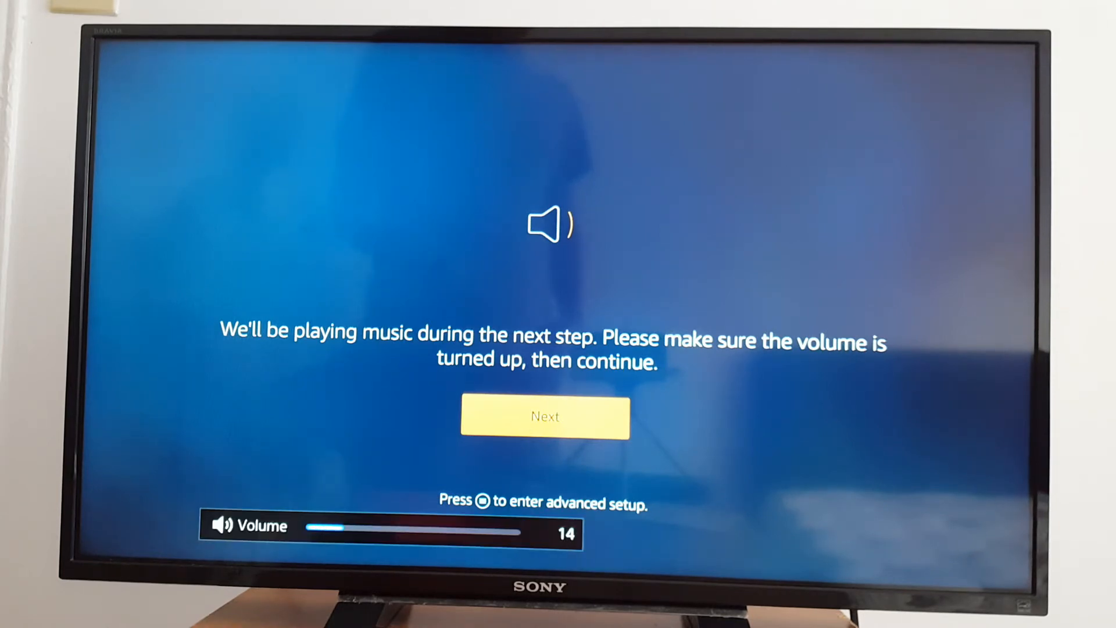
Complete the music volume test, confirm the volume changed, and acknowledge remote setup.
click(546, 416)
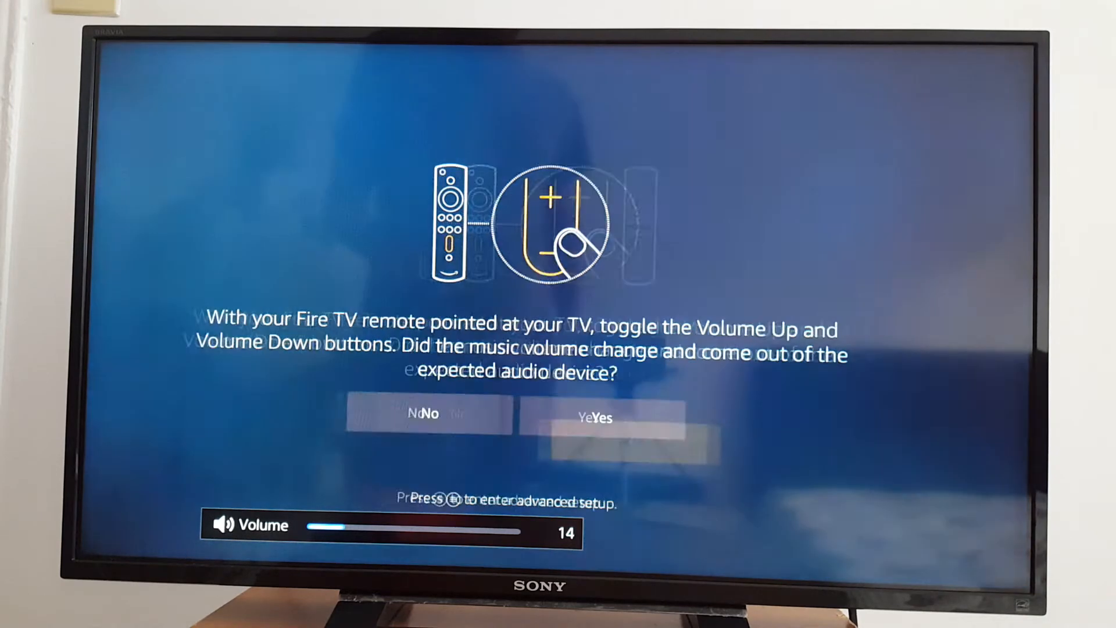
click(595, 417)
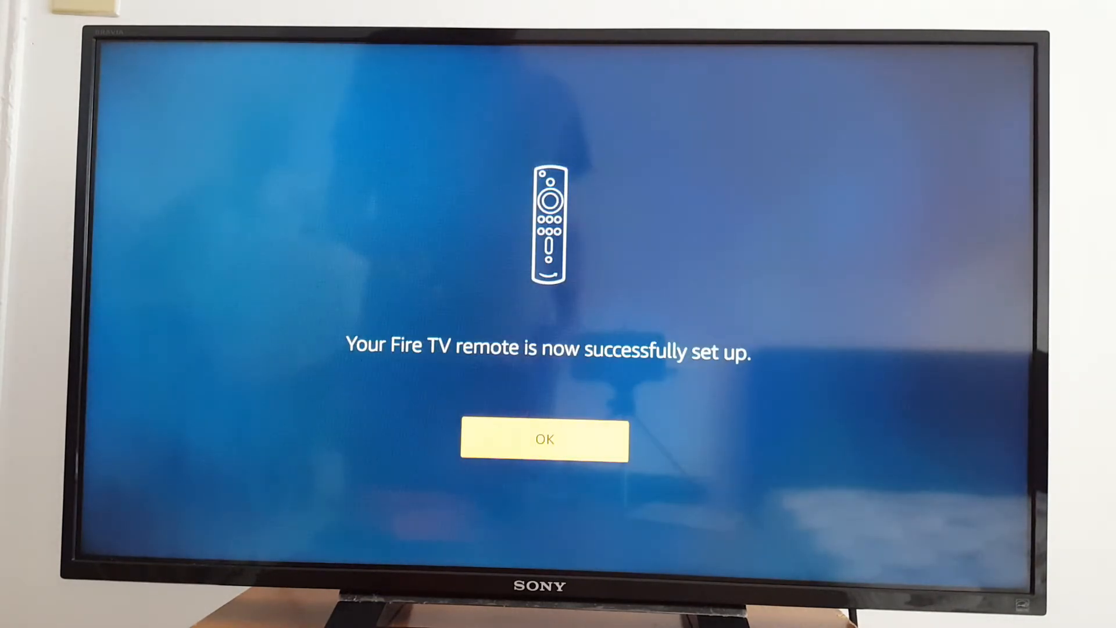
click(544, 438)
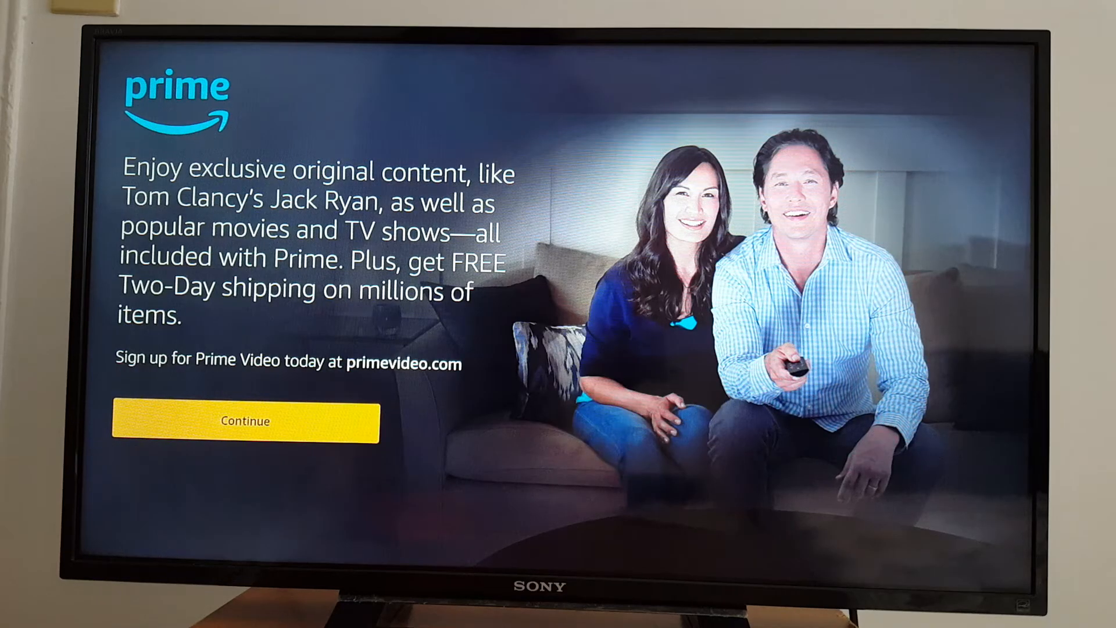
Skip the Prime intro and add Crave, CTV, Global, Disney+ and other apps to Home.
click(244, 420)
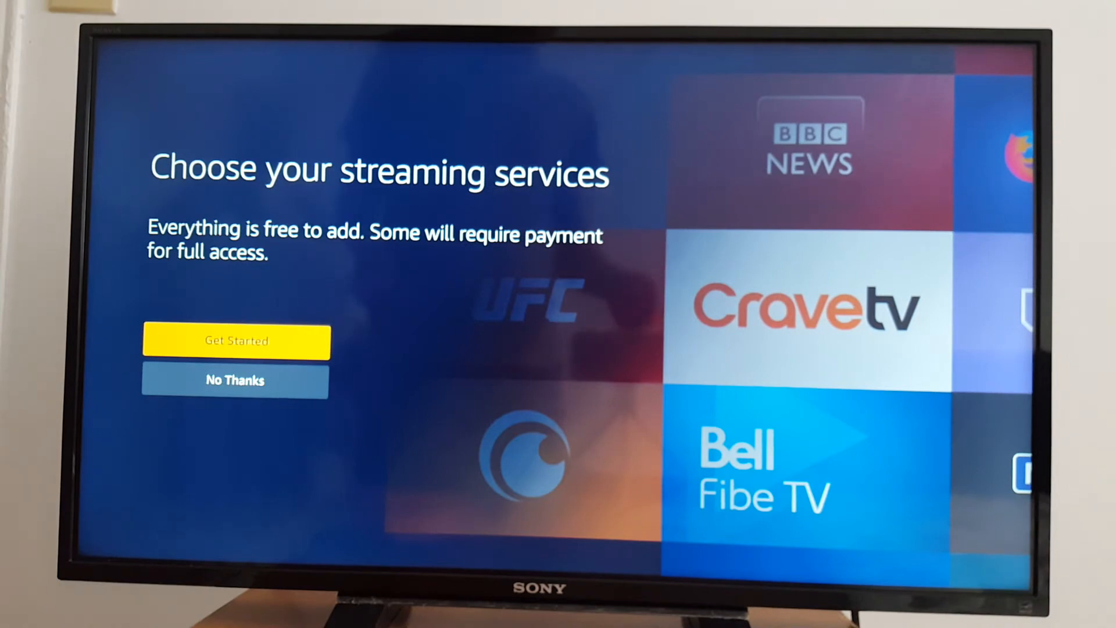
click(237, 341)
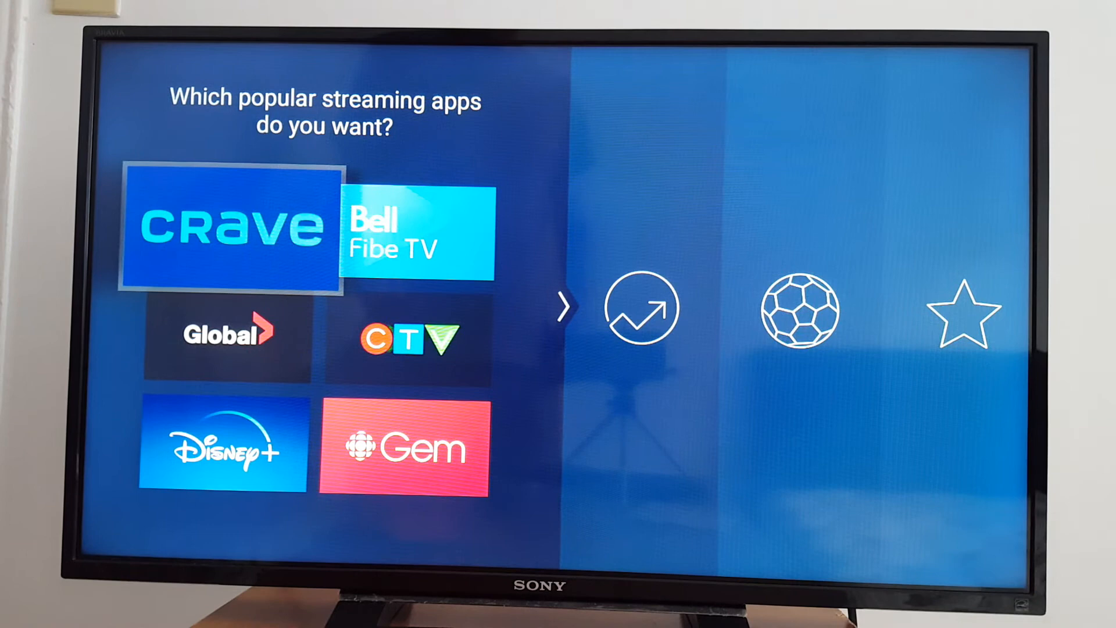
key(Down)
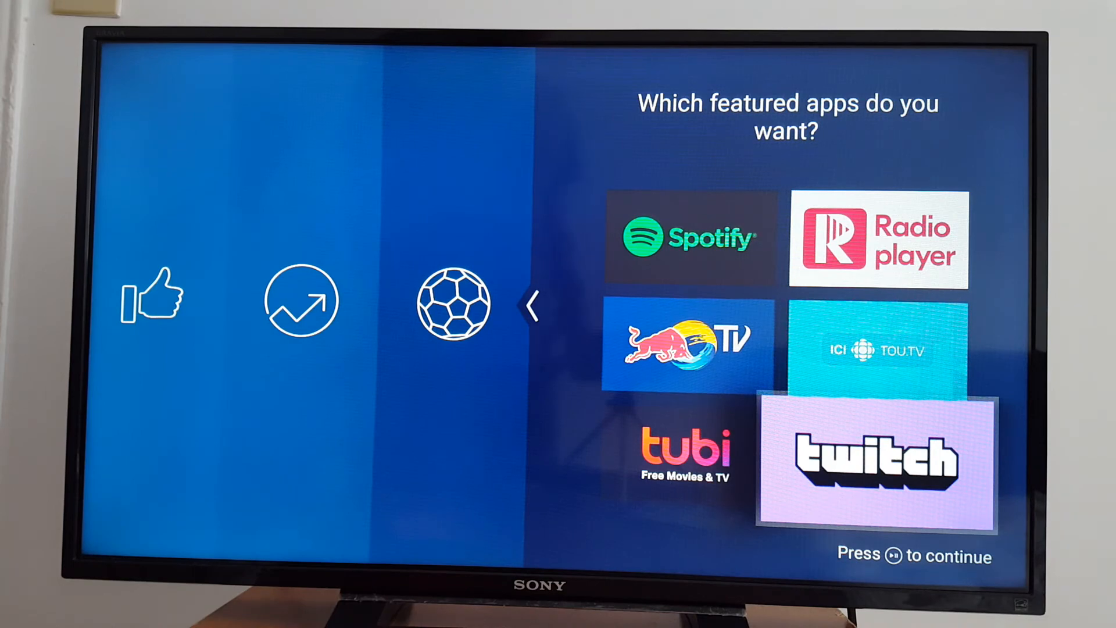
key(enter)
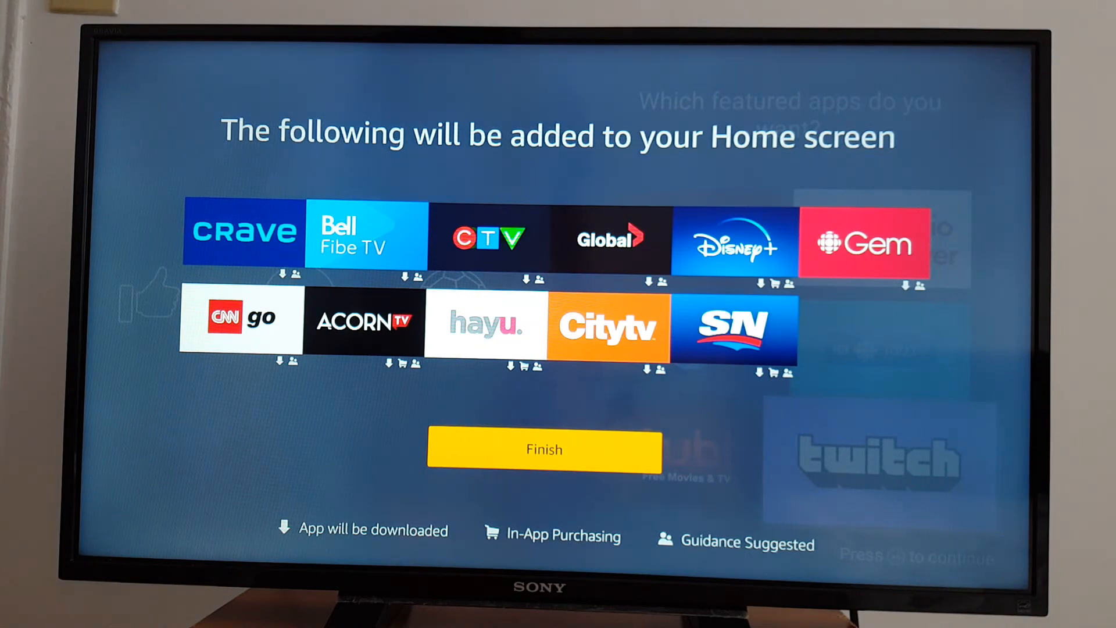
click(544, 449)
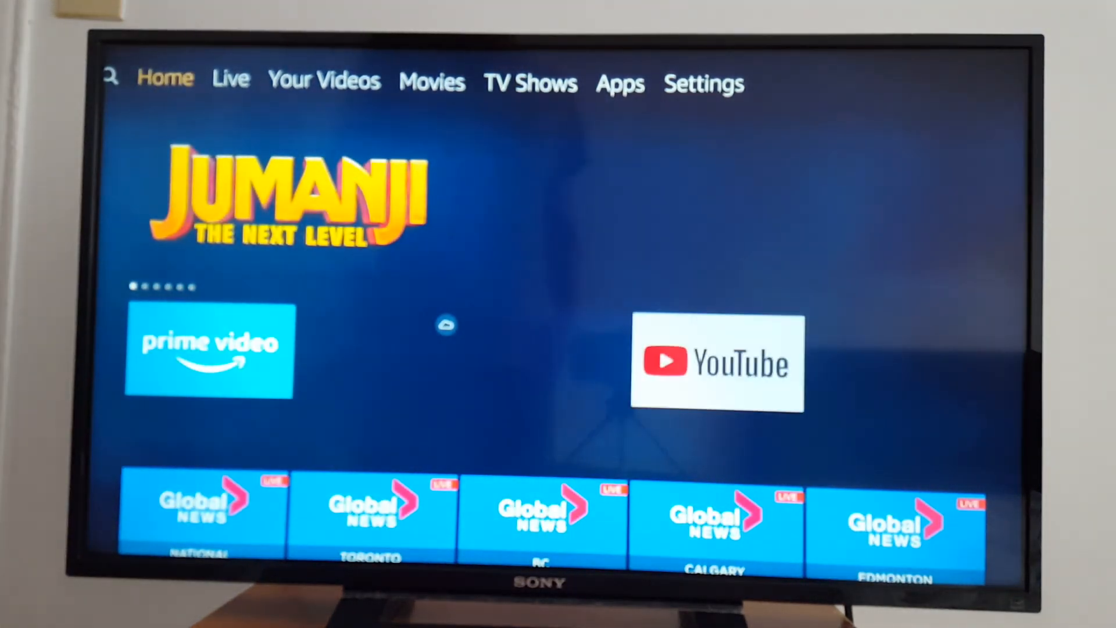
scroll(down, 3)
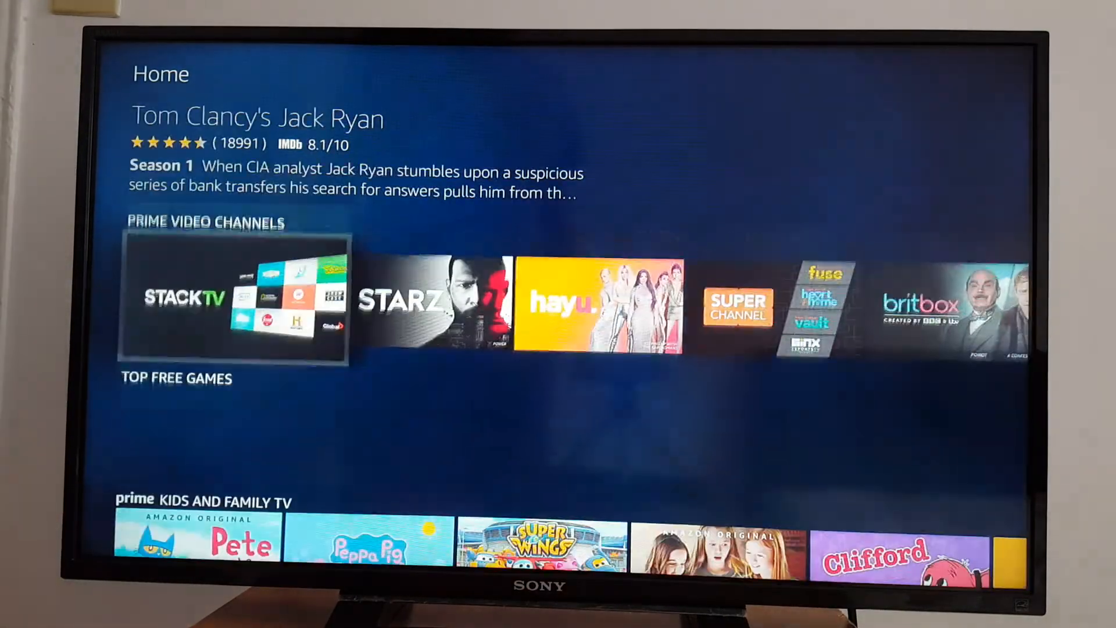
scroll(down, 3)
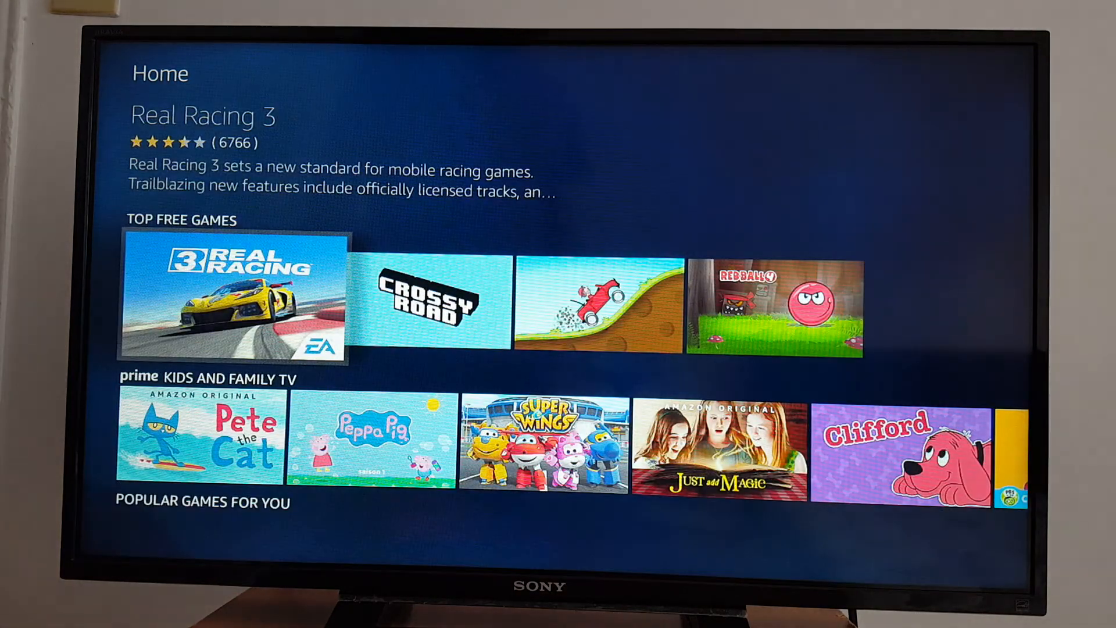
scroll(right, 3)
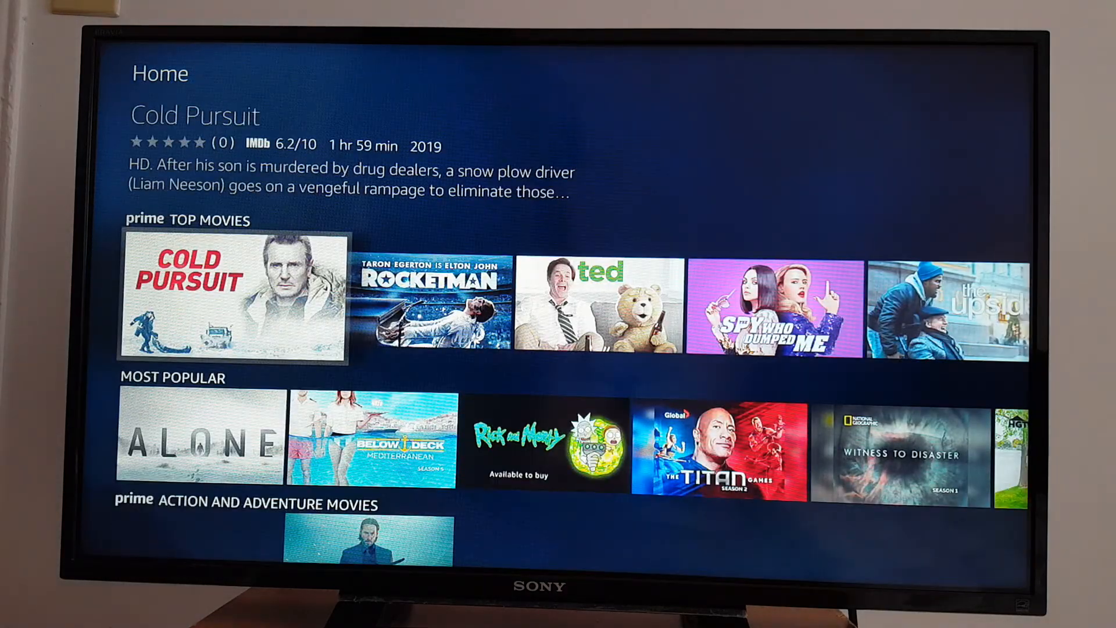
scroll(down, 3)
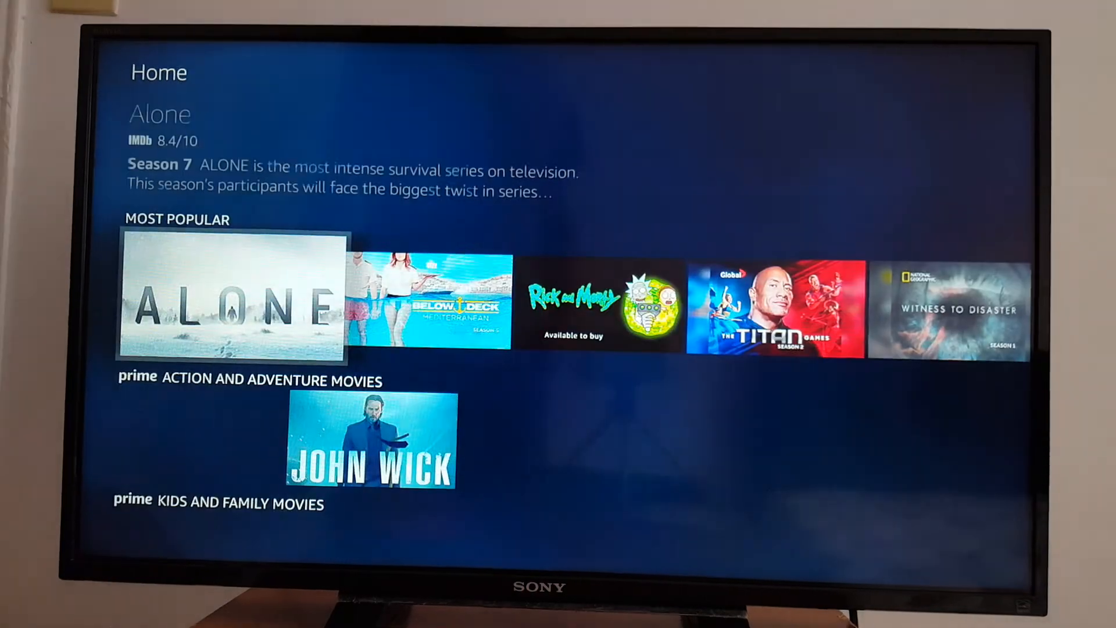